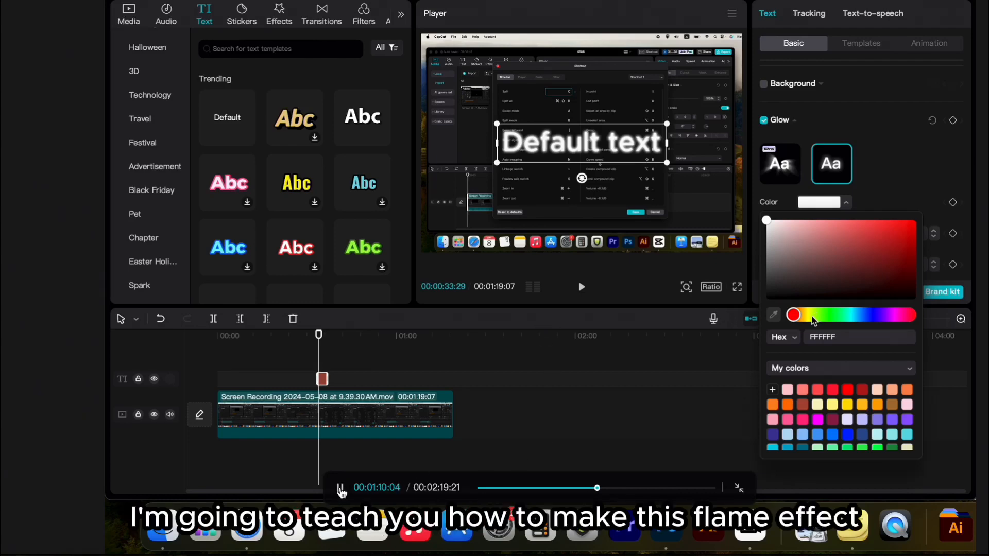
Cut the screen recording at the playhead and join the halves with a 0.5 s Flame transition.
left_click(807, 315)
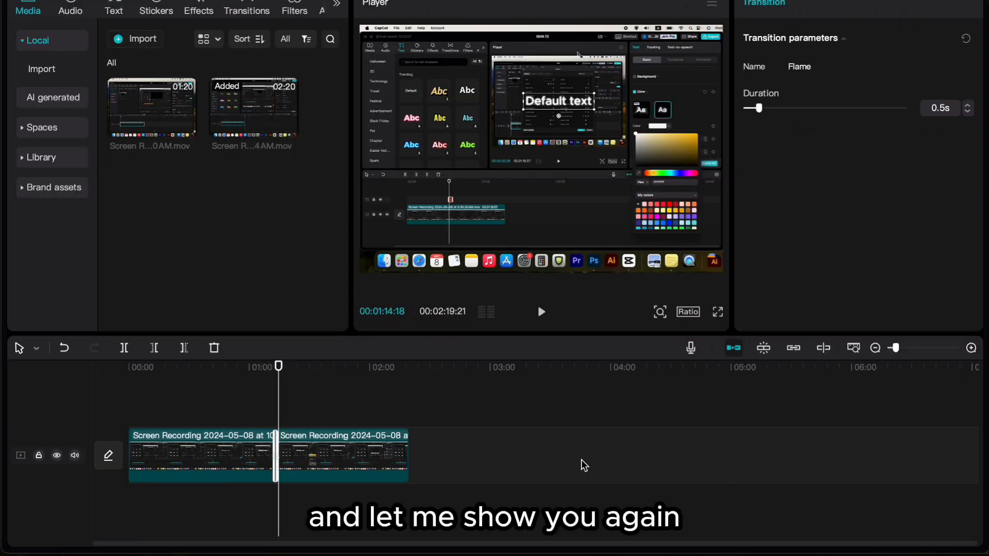
left_click(541, 311)
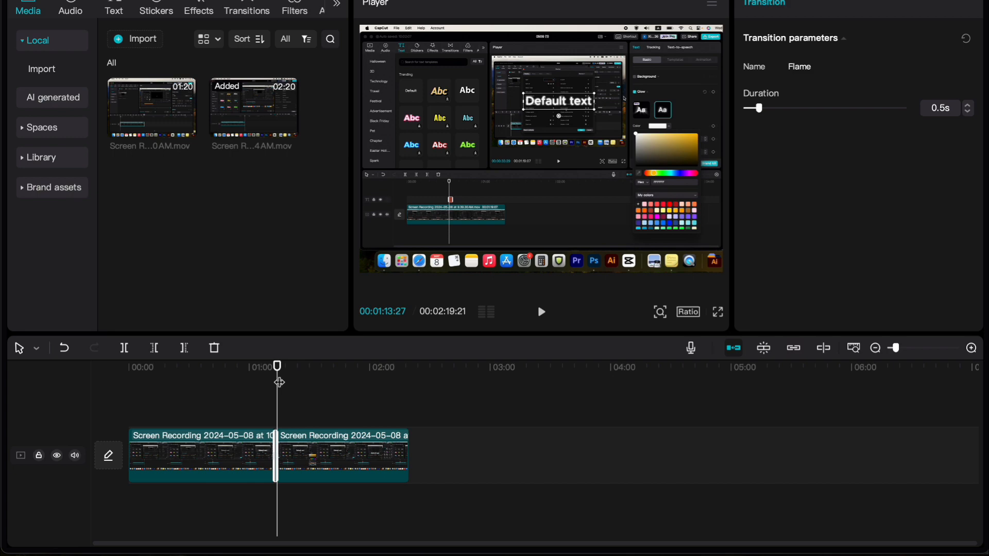
left_click(540, 311)
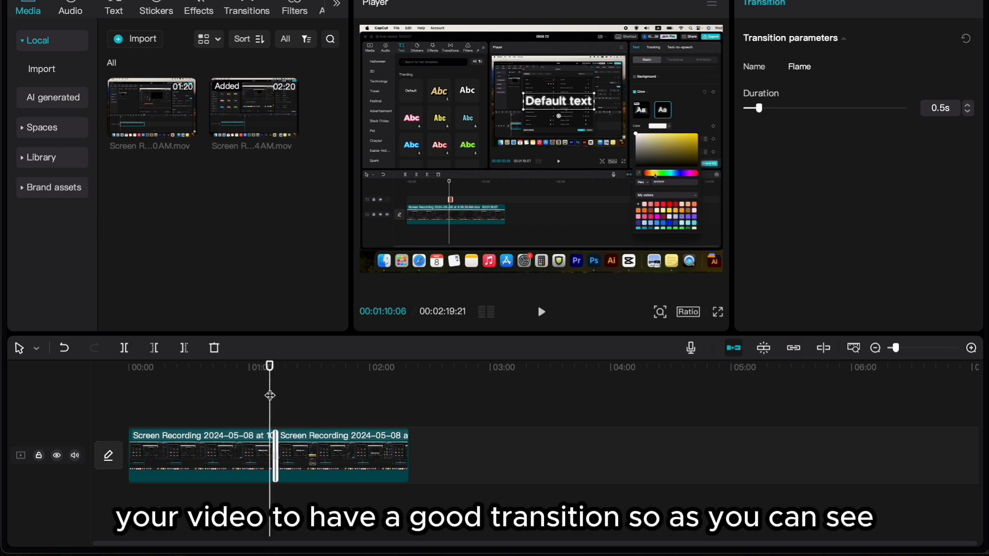
left_click(540, 311)
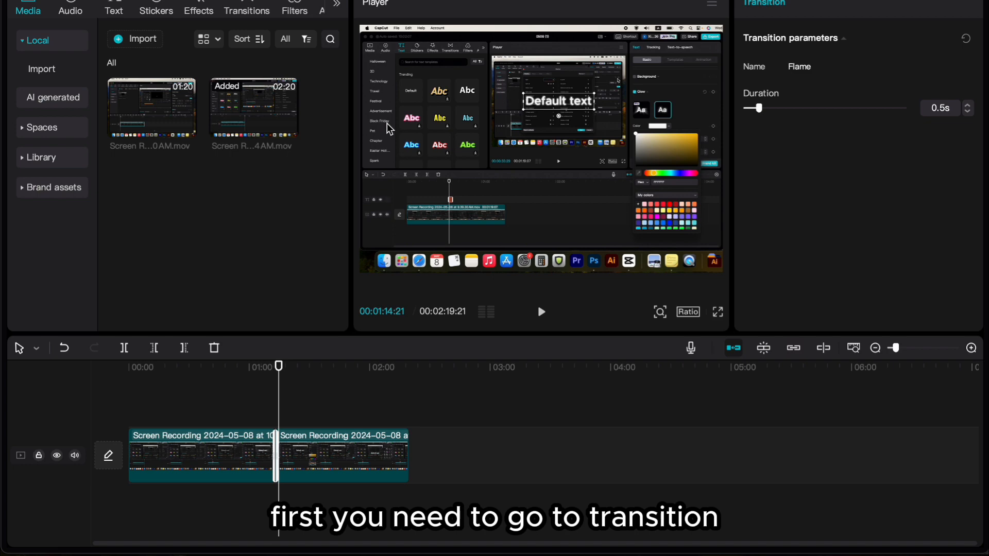
mouse_move(256, 8)
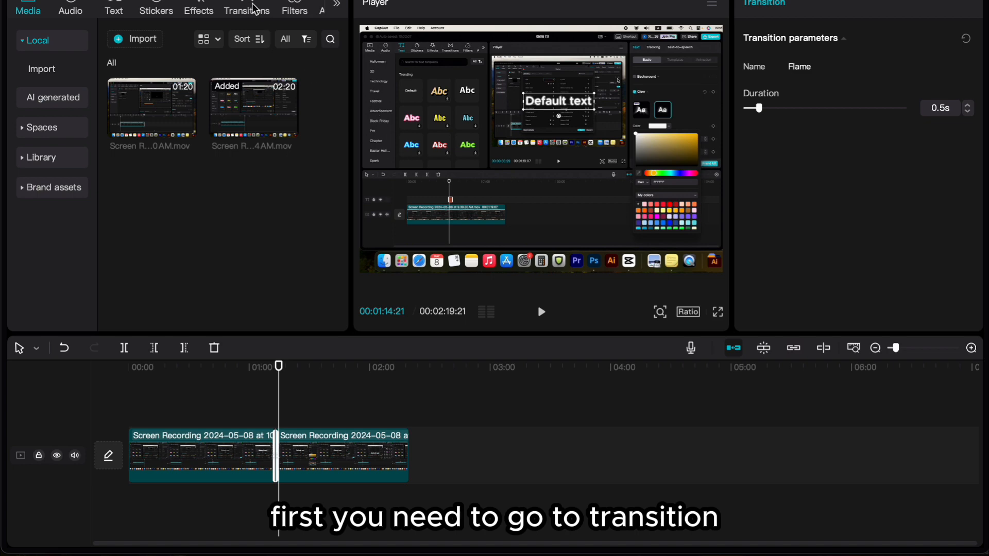
Show the MG transitions listing Flame and select the second part of the recording.
left_click(246, 10)
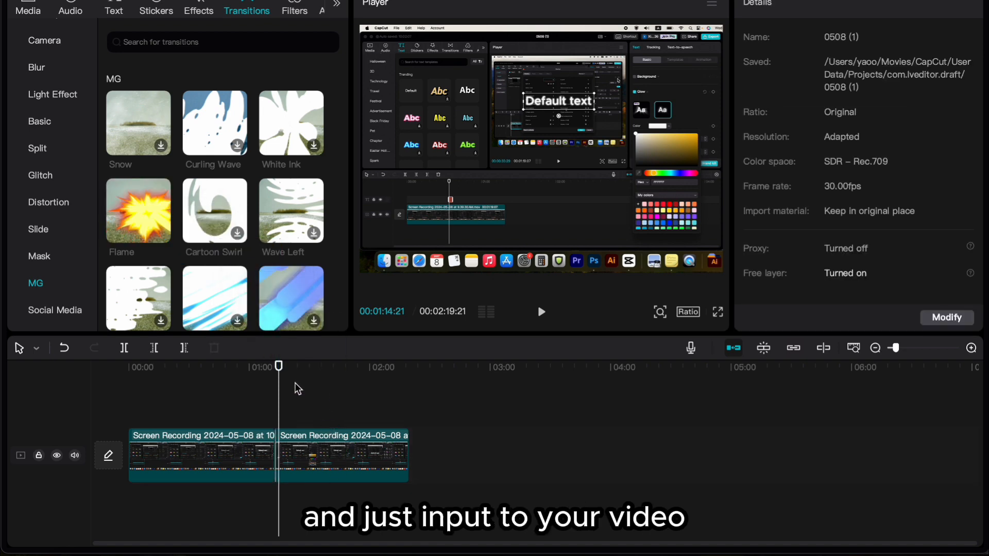
left_click(341, 454)
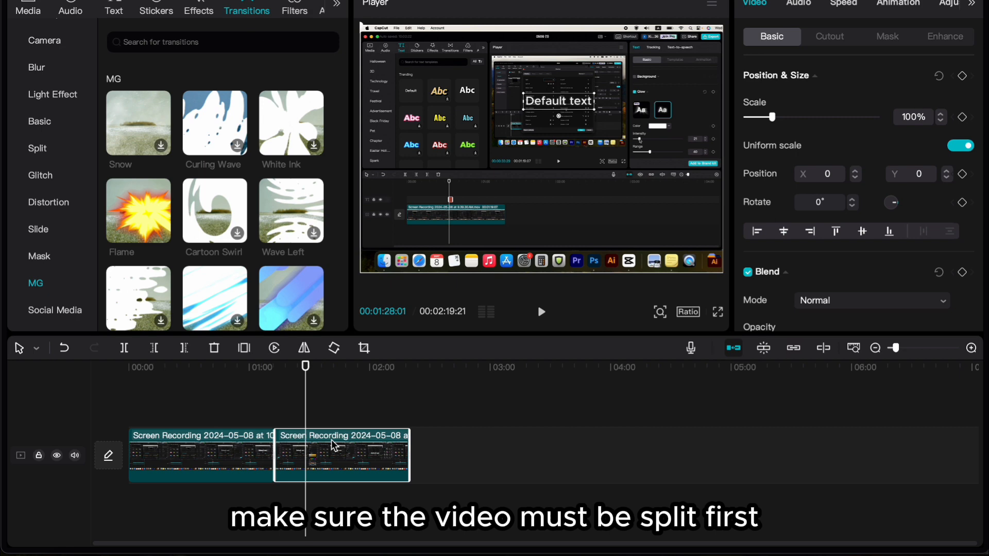
Cut the second clip at the playhead for another 0.5 s Flame transition.
left_click(153, 347)
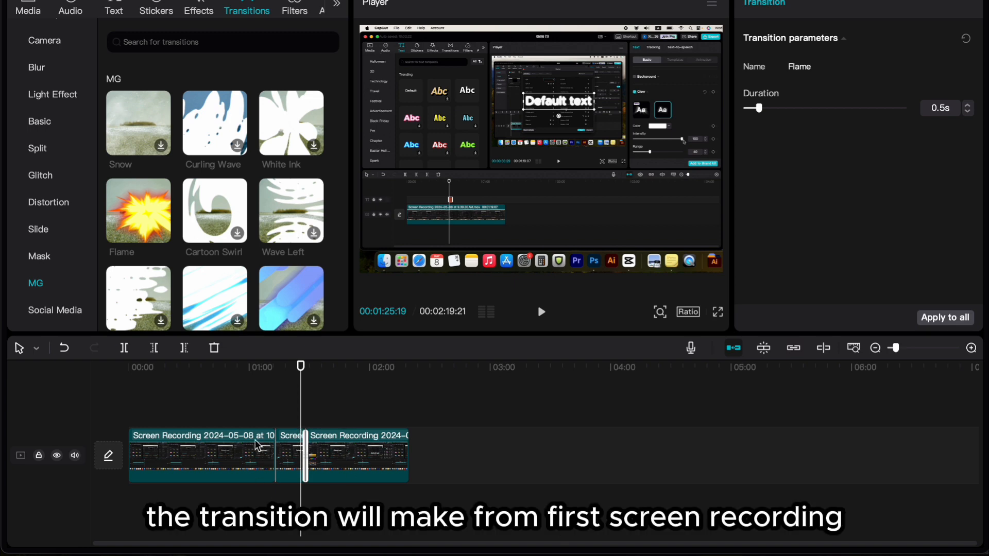
mouse_move(292, 455)
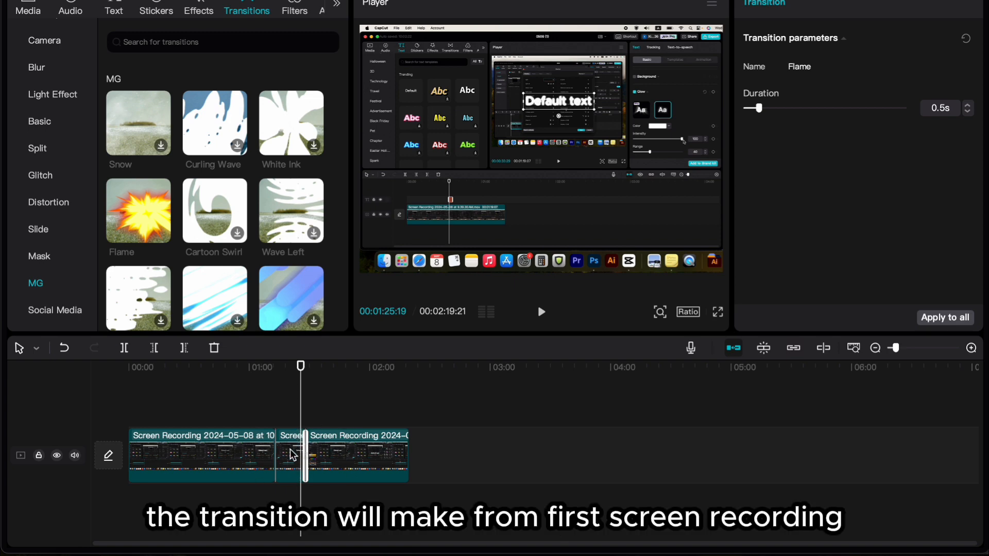
left_click(540, 311)
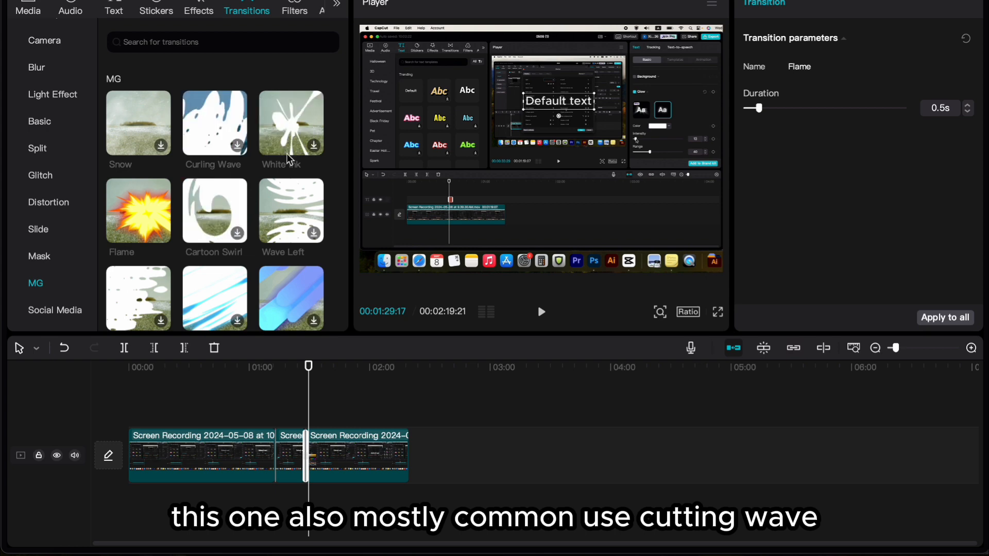
scroll("down", 3)
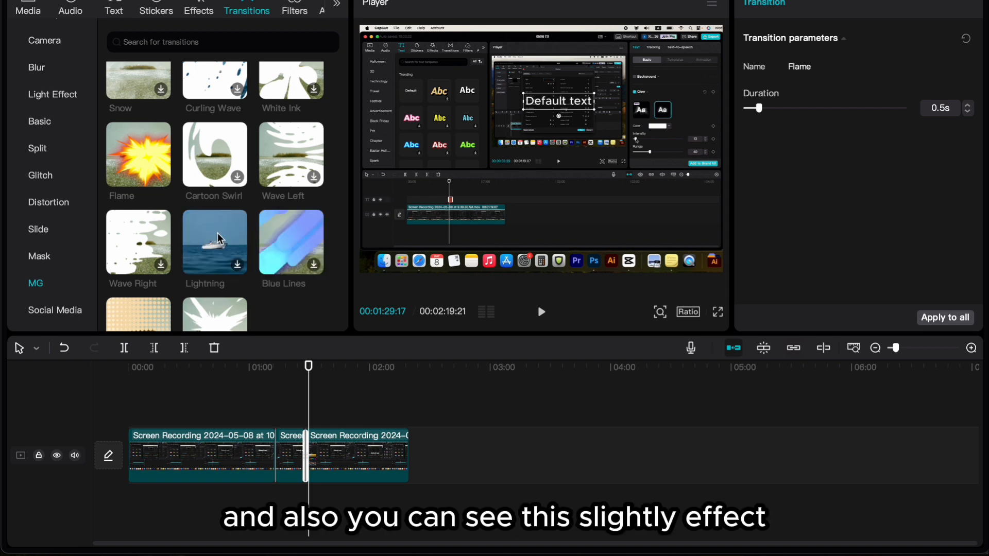
left_click(214, 241)
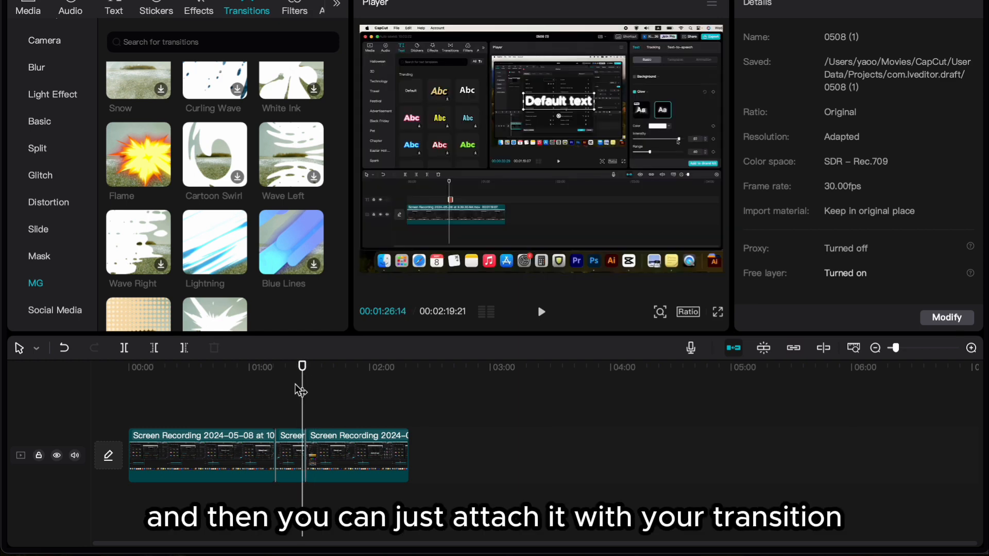
mouse_move(265, 330)
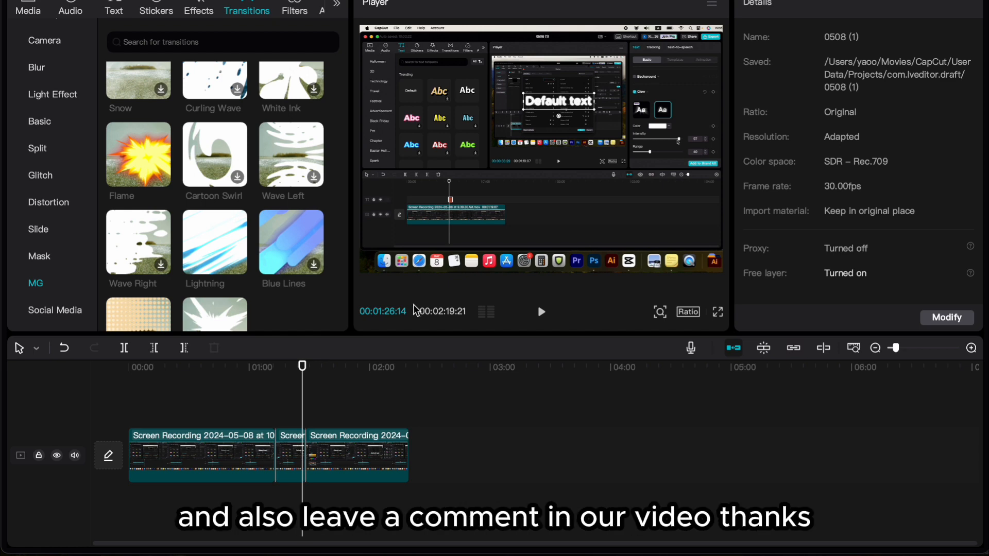
mouse_move(445, 300)
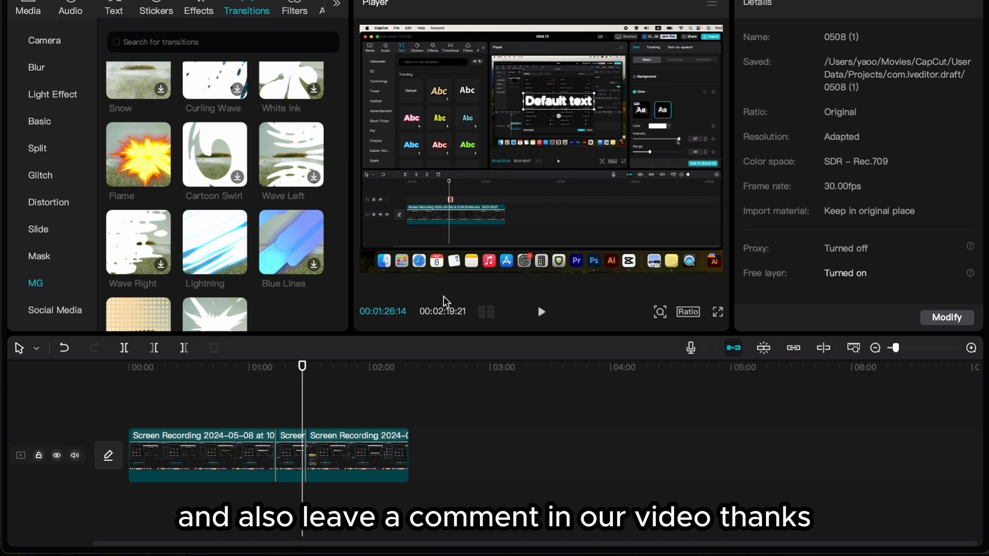